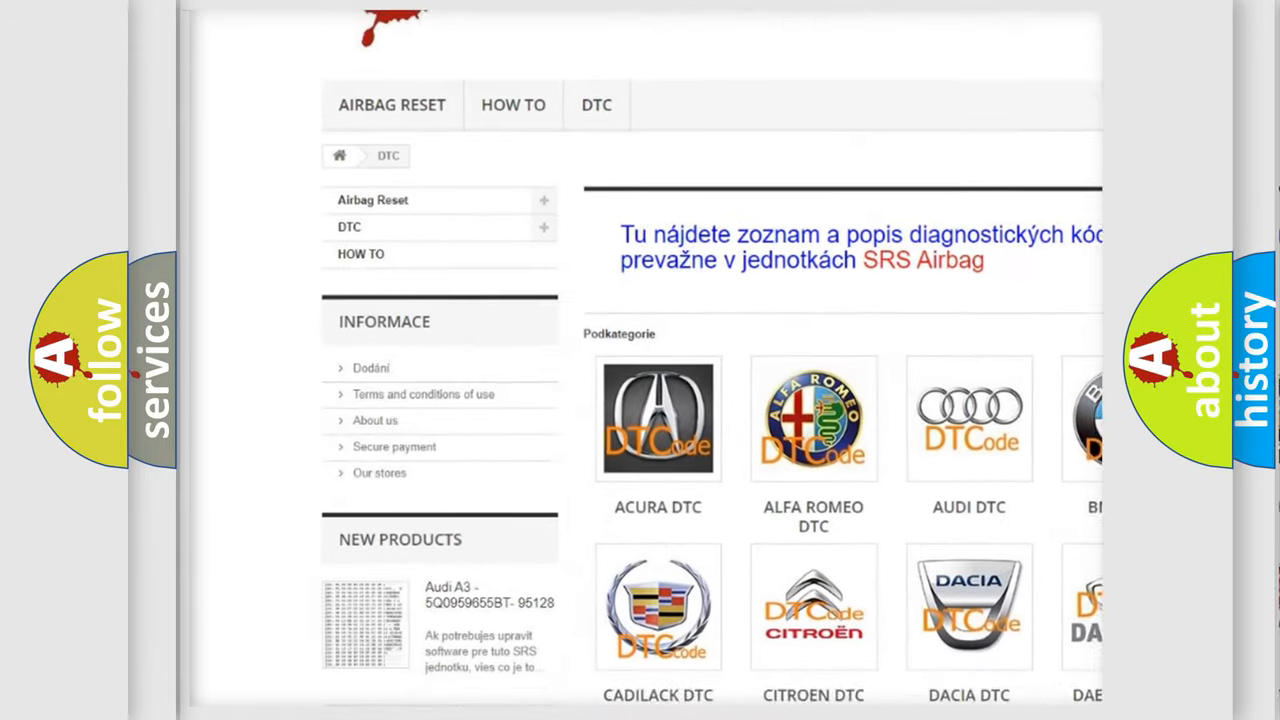
# Scroll the airbagreset.sk DTC page down past the manufacturer logos, then back up
pyautogui.scroll(-3)
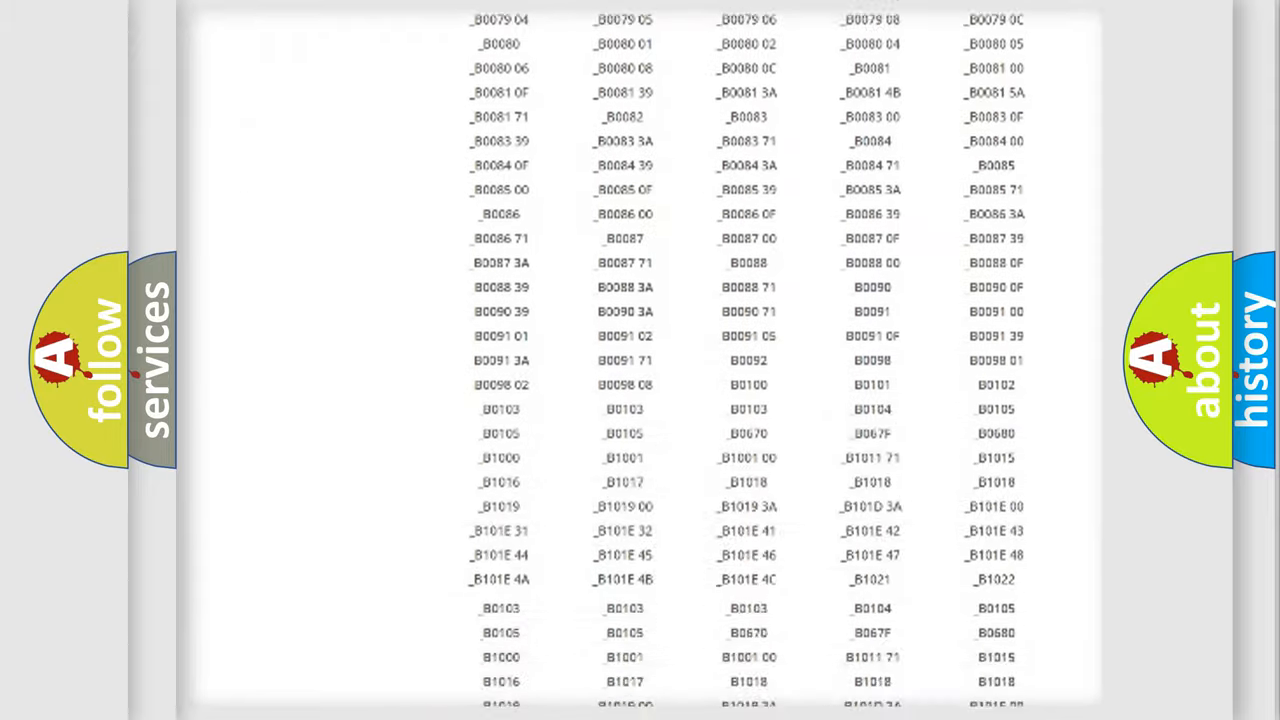
pyautogui.scroll(3)
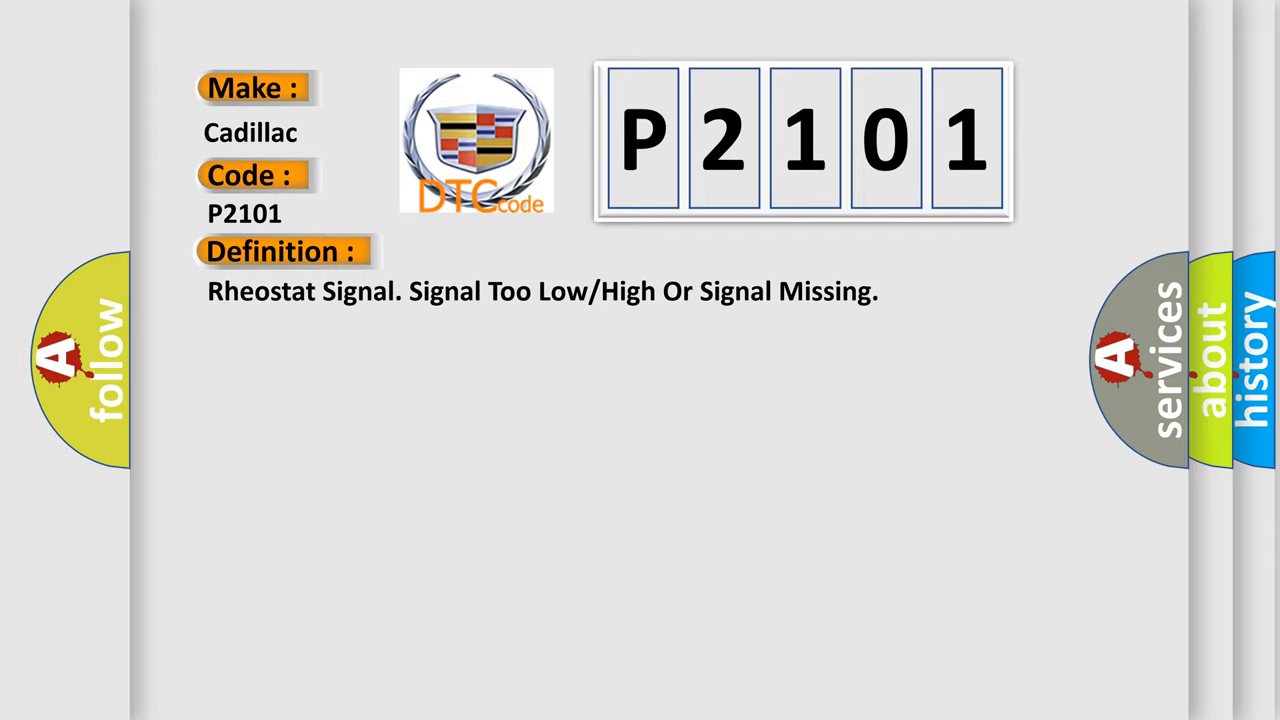
# Advance the slide to show the P2101 Description heading and its text
pyautogui.click(520, 251)
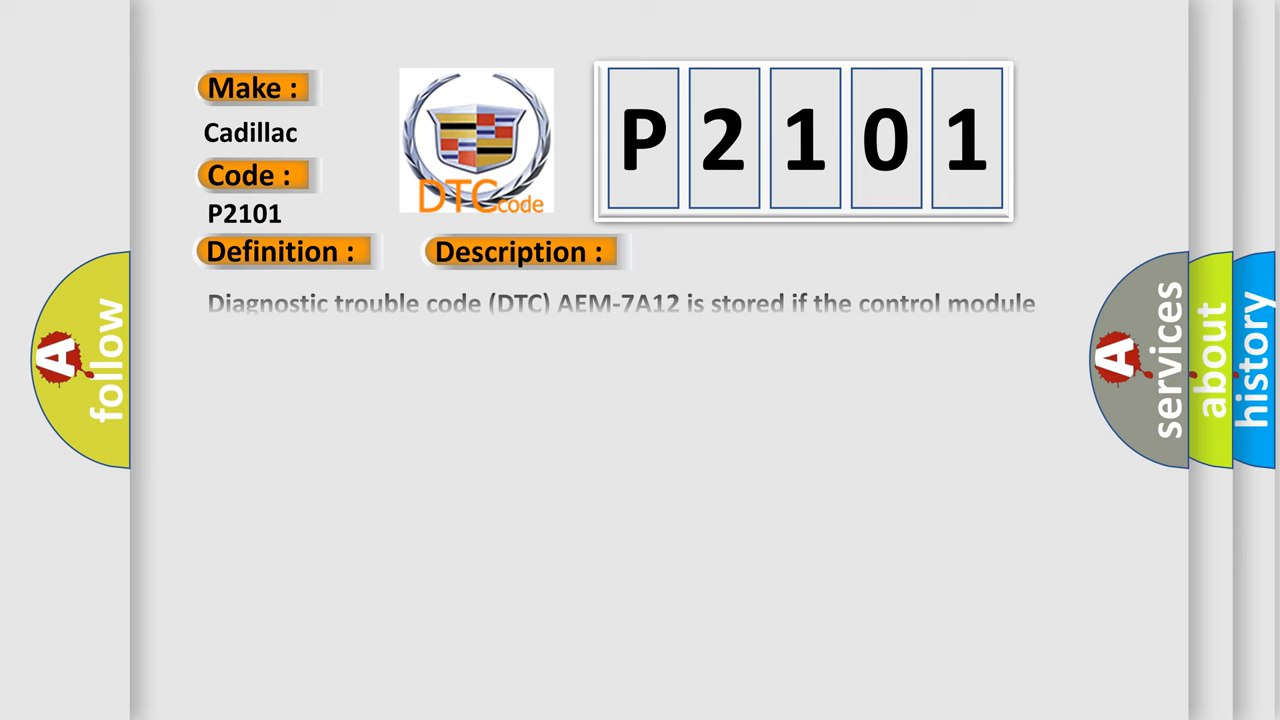